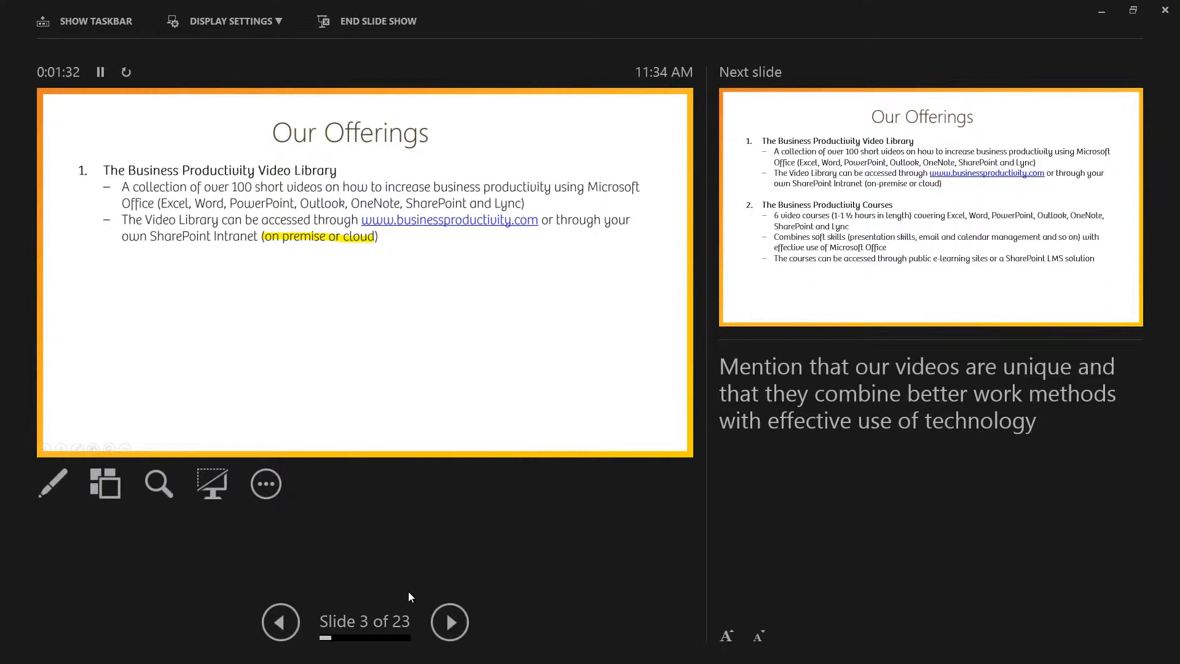
pyautogui.moveTo(104, 485)
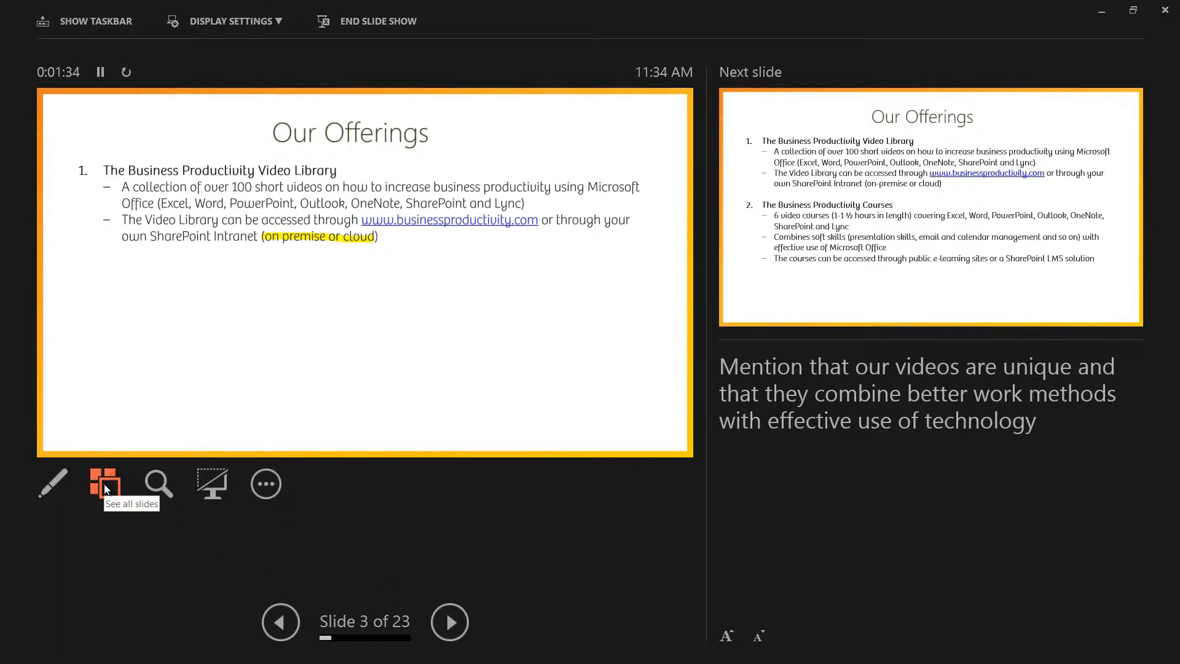
# Show the thumbnail grid of all 23 slides from Presenter View's See All Slides button
pyautogui.click(104, 484)
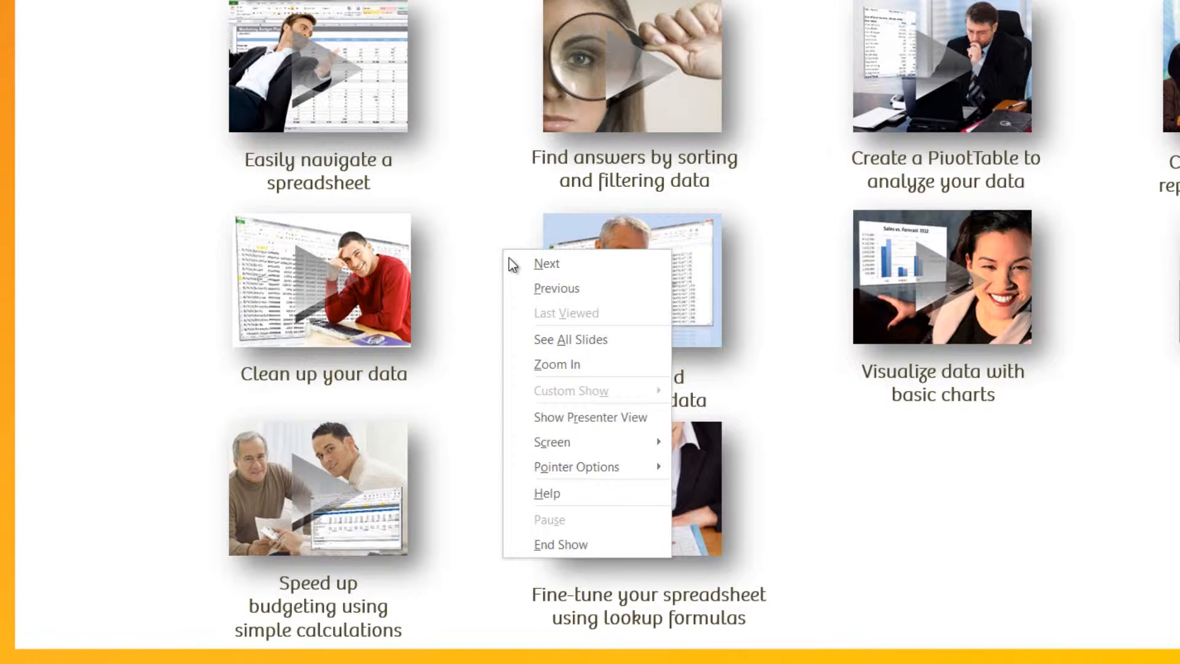
# Choose See All Slides from the slide's context menu in the full-screen show
pyautogui.click(570, 339)
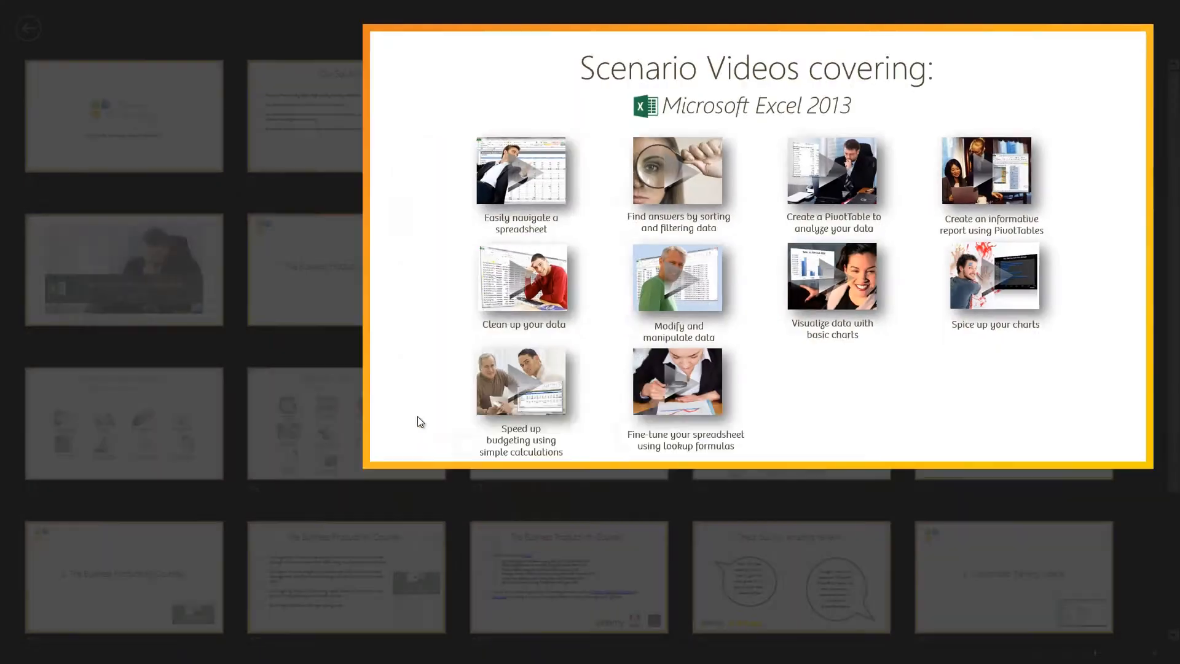